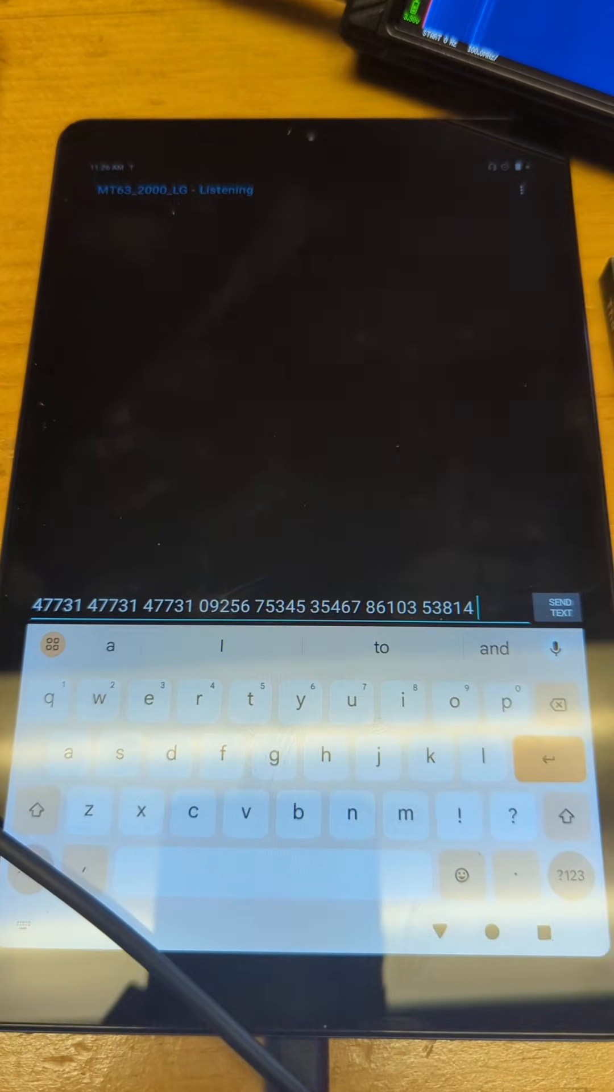
click(559, 610)
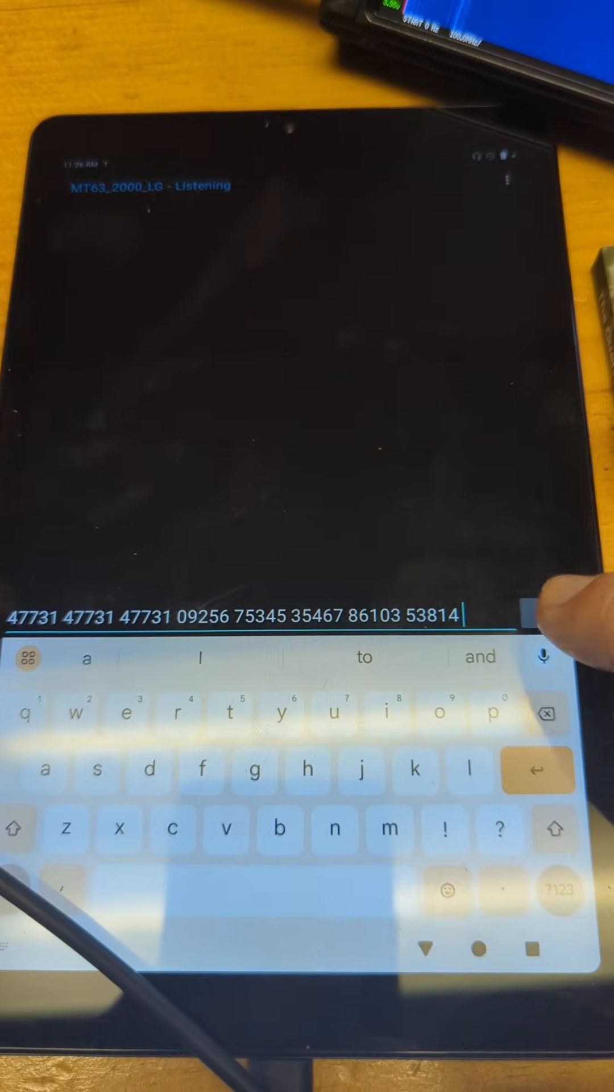